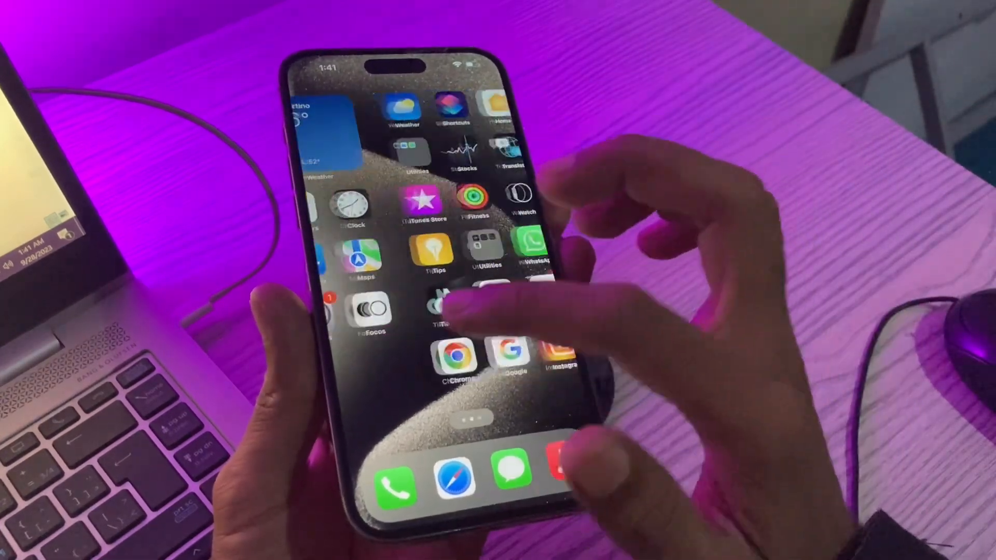
- Swipe to the last home screen page and launch Safari from the dock
scroll("left", 3)
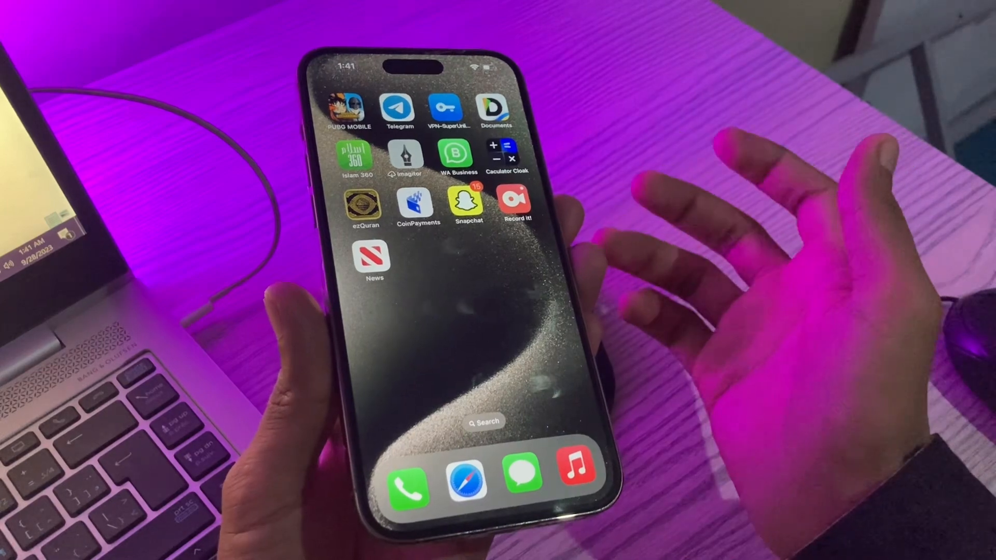
left_click(445, 109)
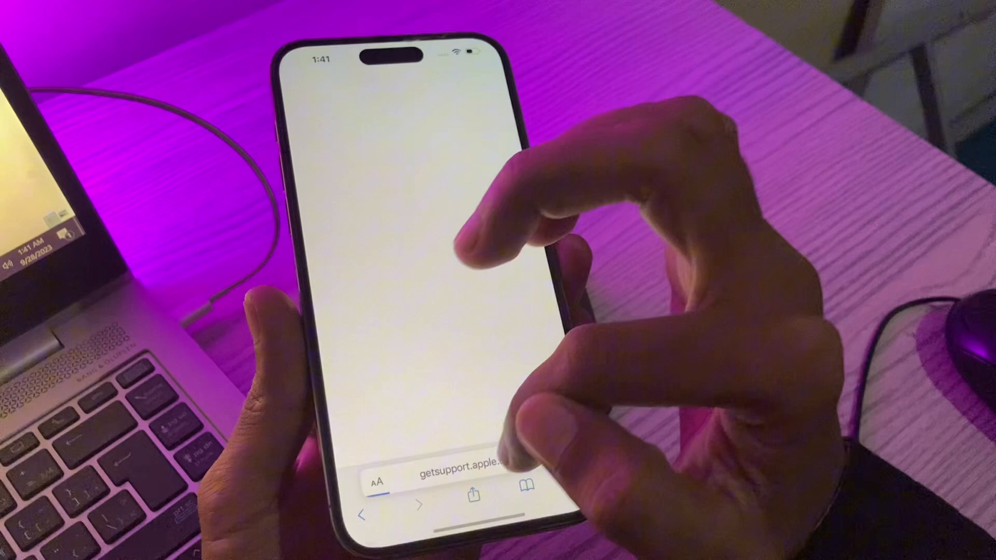
- Search 'apple support' from the address bar and open the getsupport.apple.com result
left_click(451, 462)
type("a")
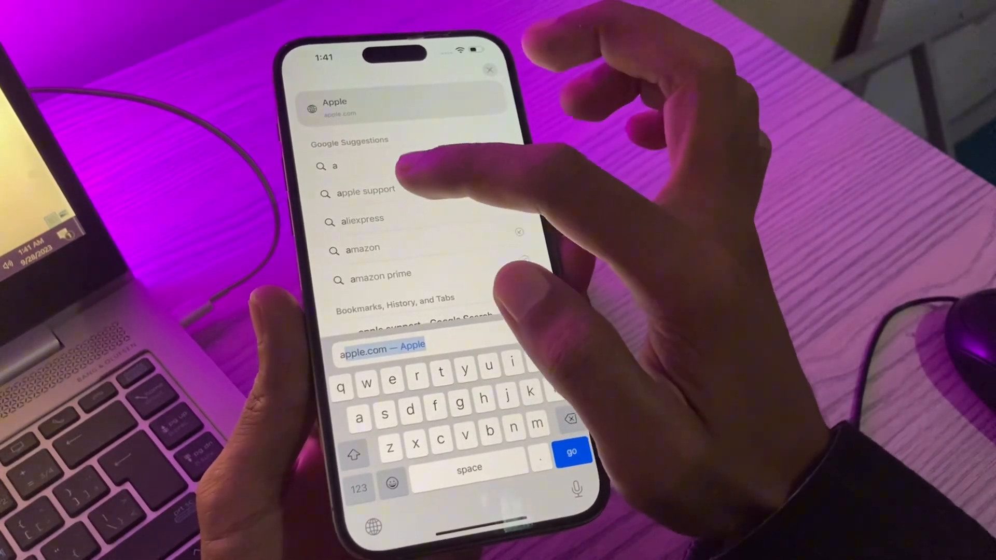
left_click(365, 190)
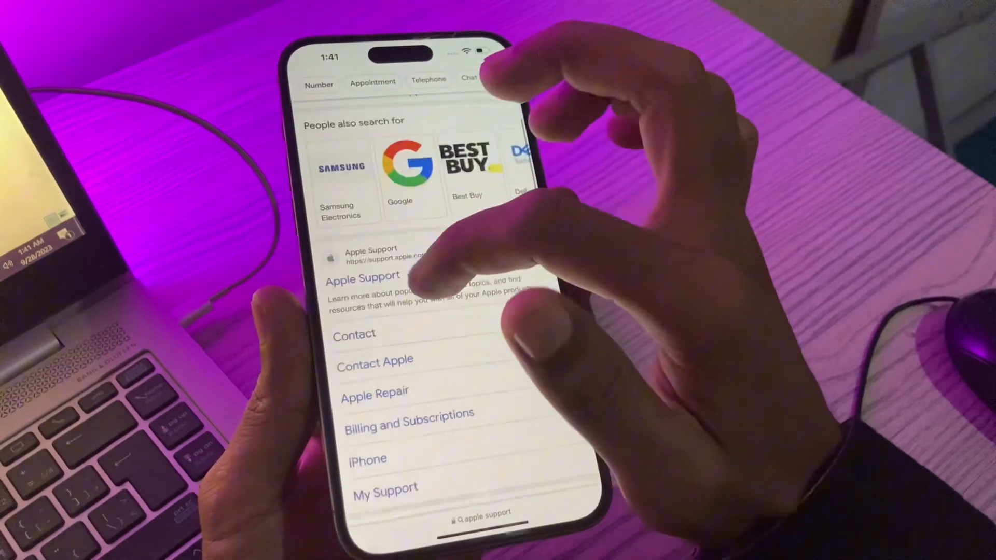
left_click(363, 278)
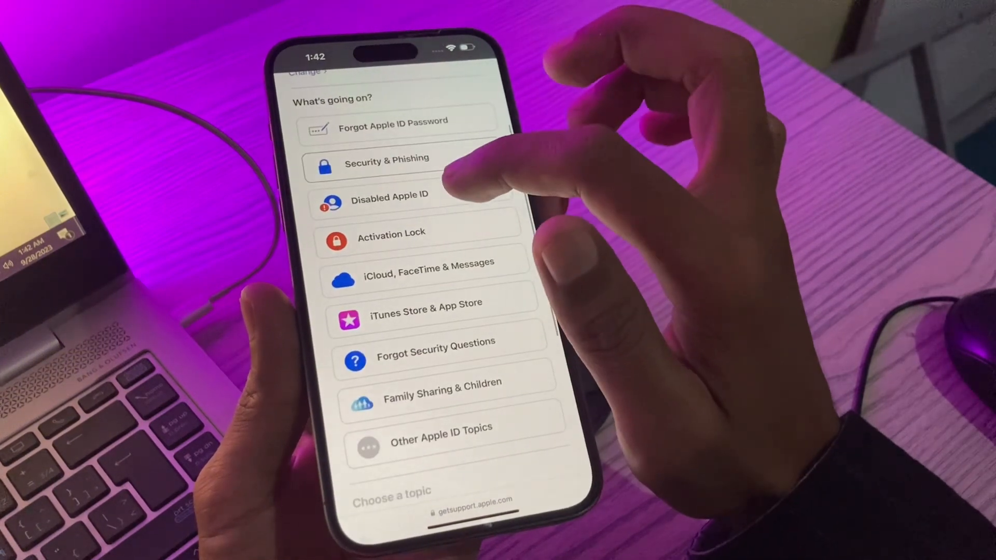
- Choose Disabled Apple ID and the inactive Apple ID alert topic, then open the Messages chat
left_click(391, 198)
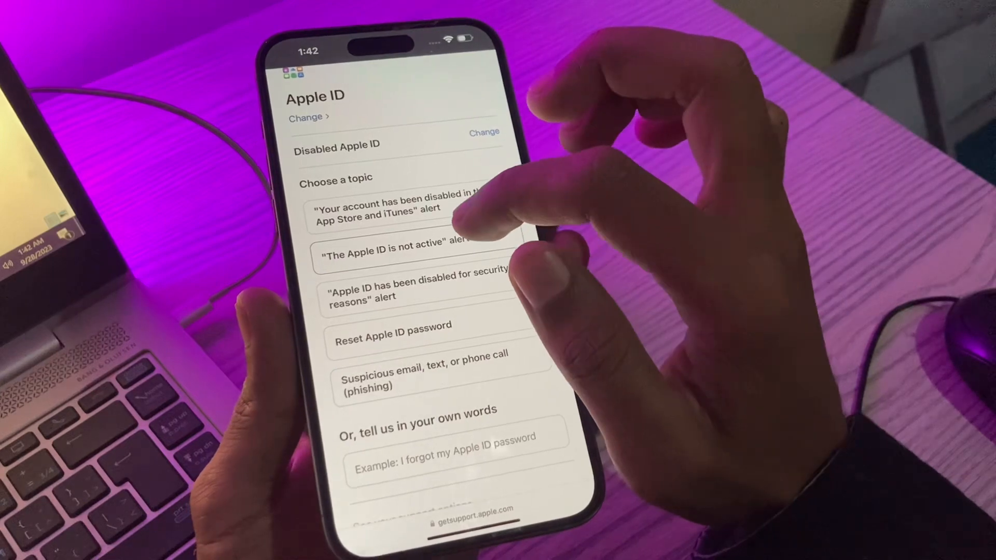
left_click(393, 256)
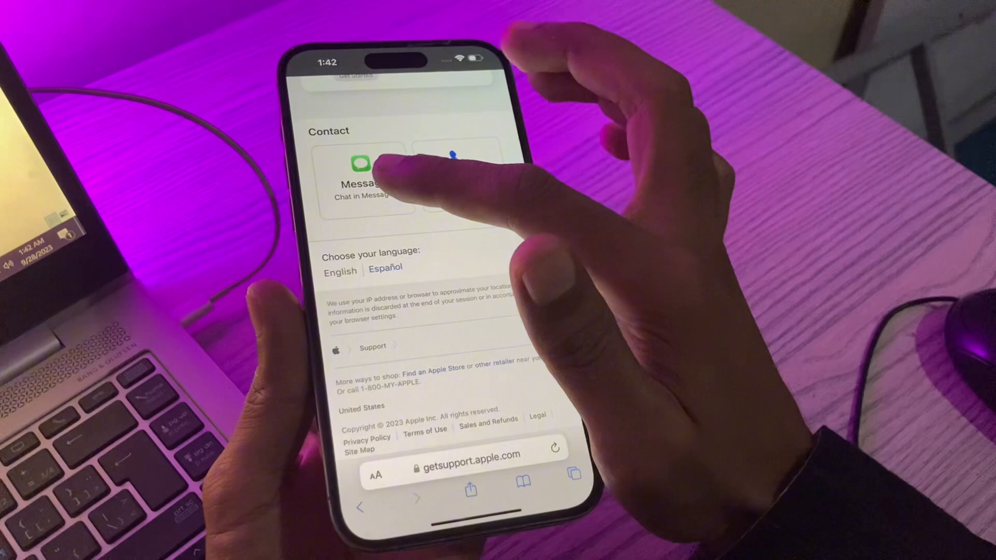
left_click(365, 174)
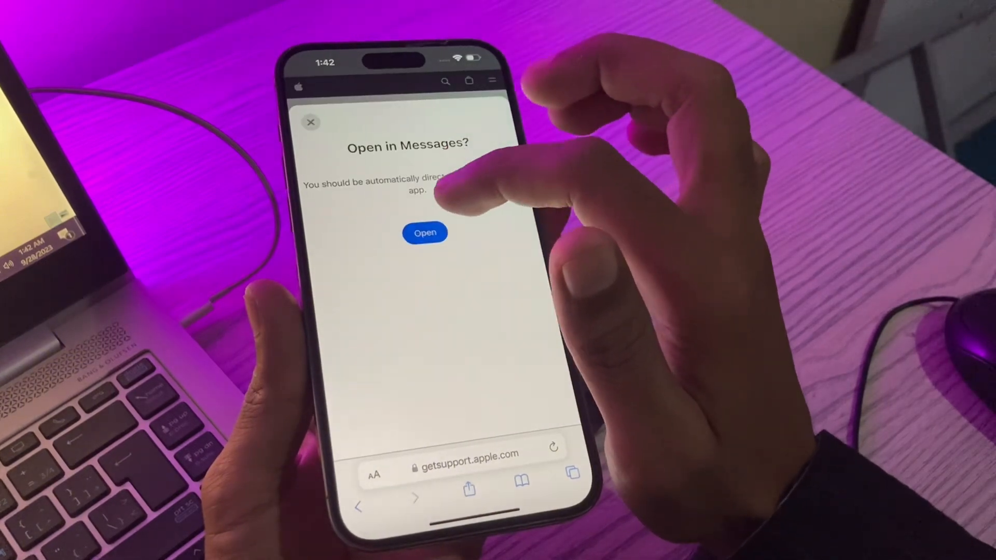
left_click(424, 233)
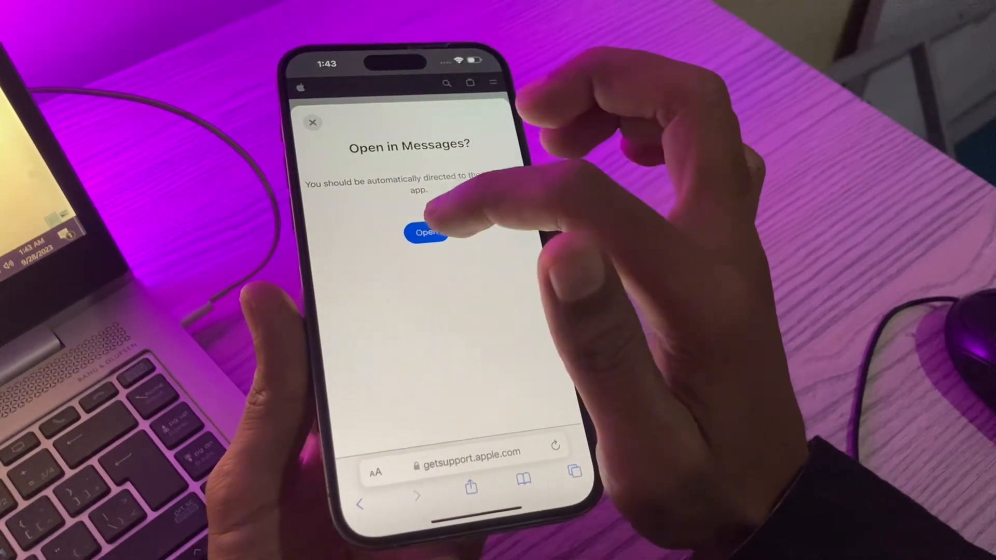
left_click(425, 232)
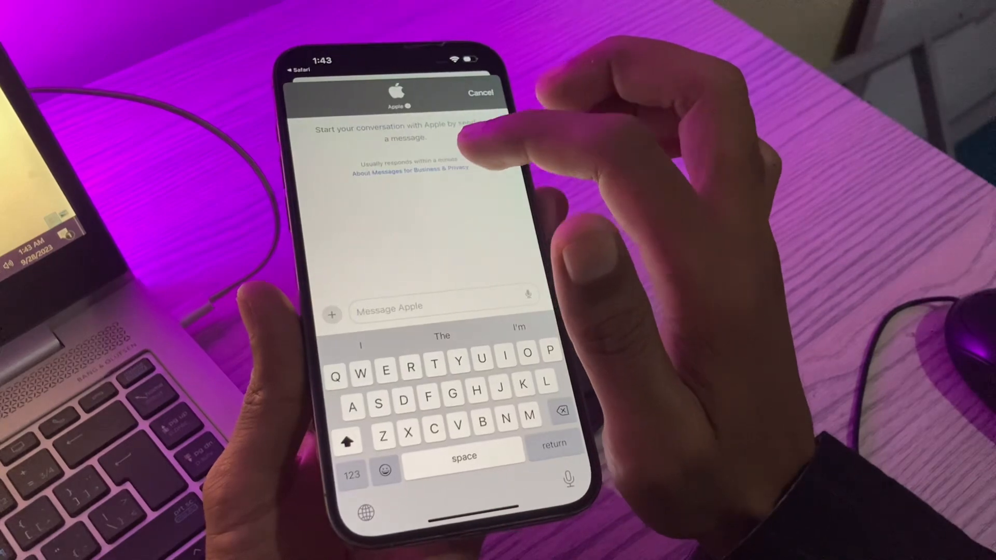